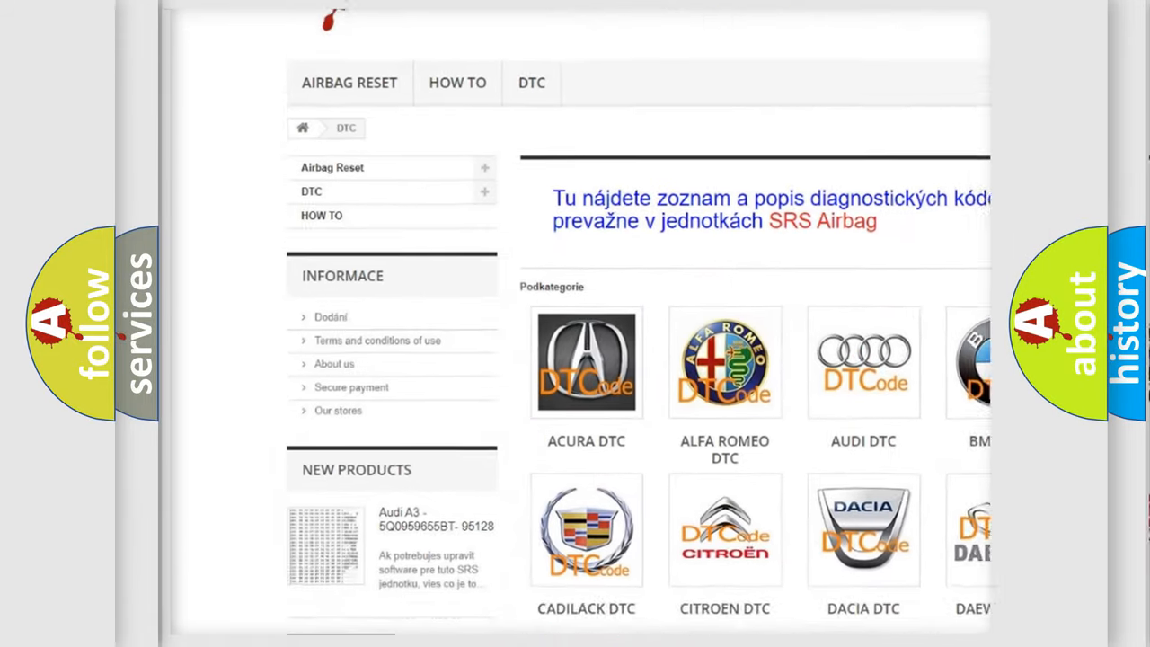
scroll("down", 3)
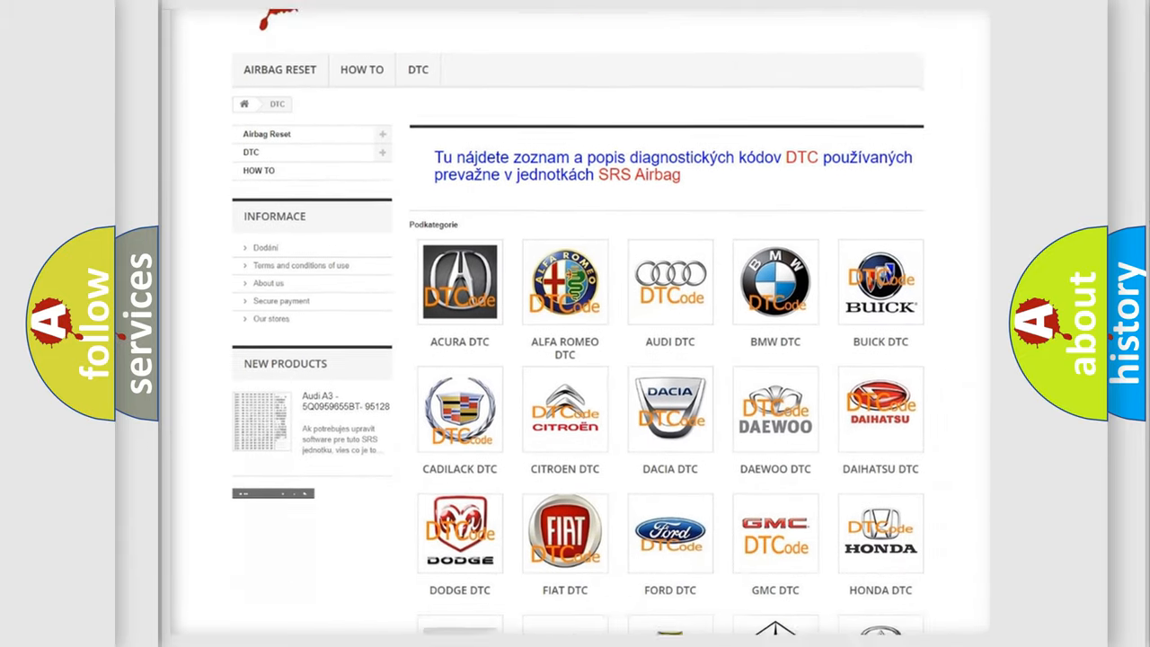
scroll("down", 3)
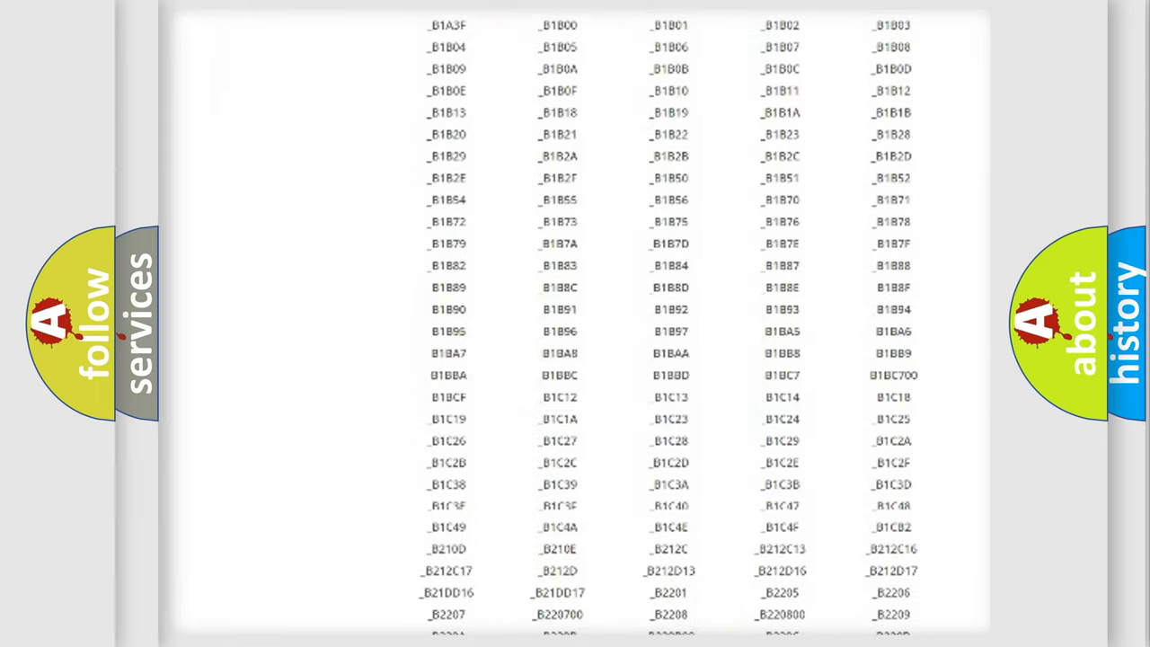
scroll("down", 3)
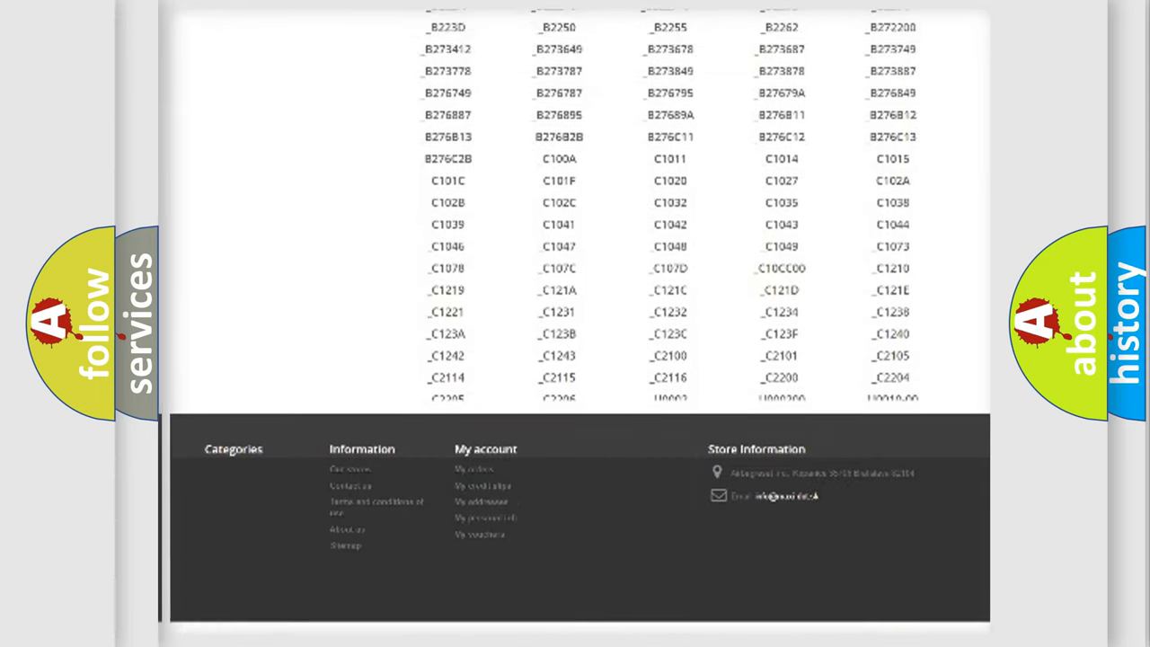
scroll("up", 3)
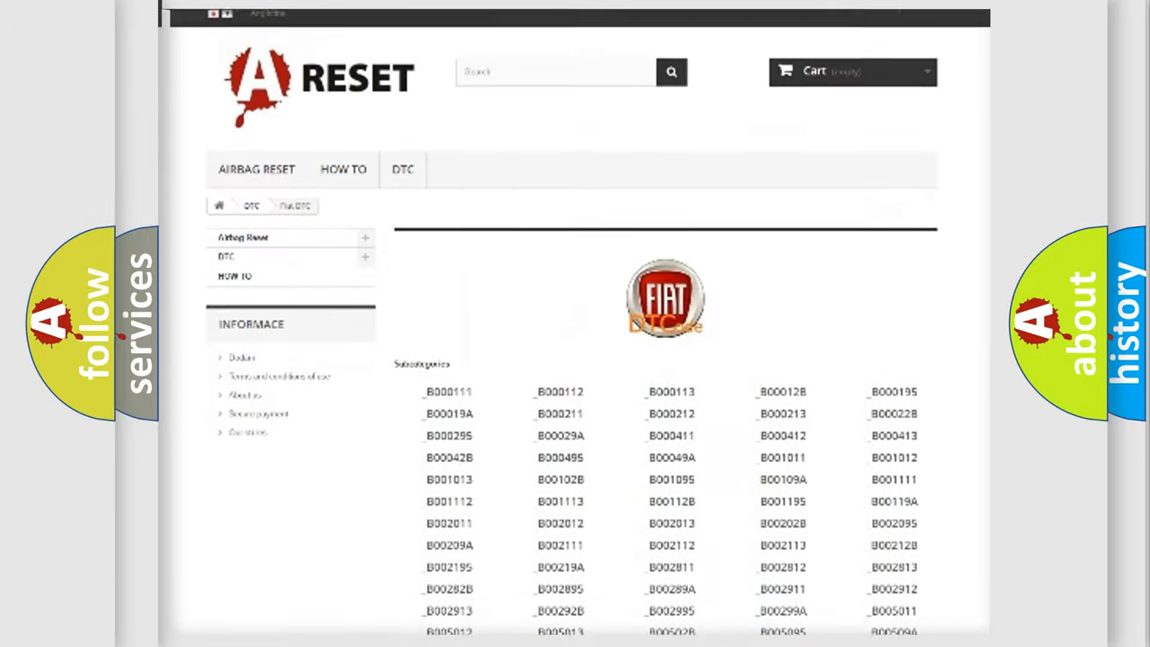